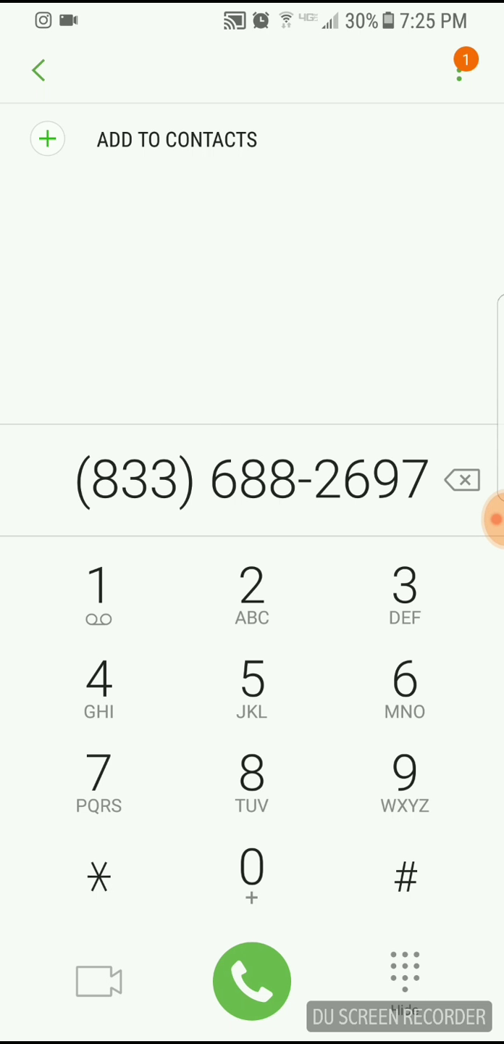
left_click(252, 980)
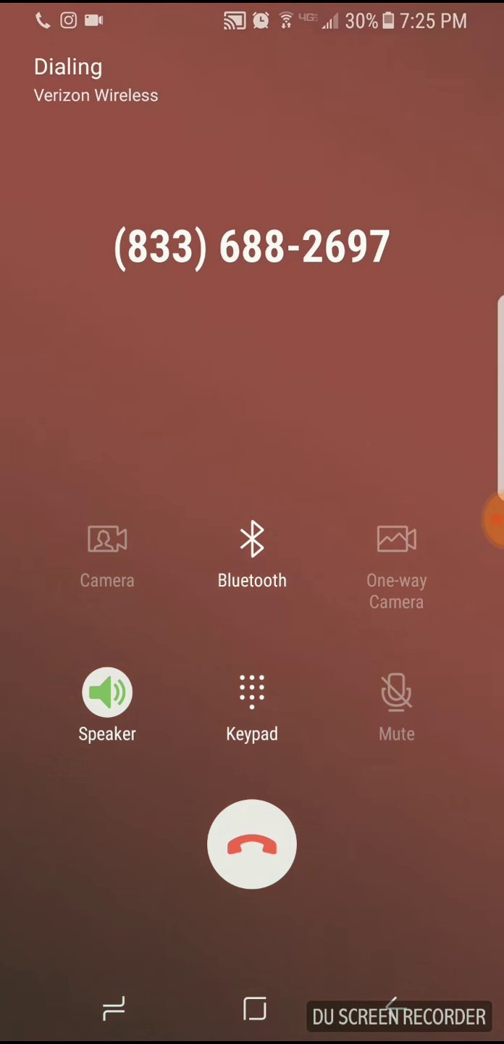
key("volume_up")
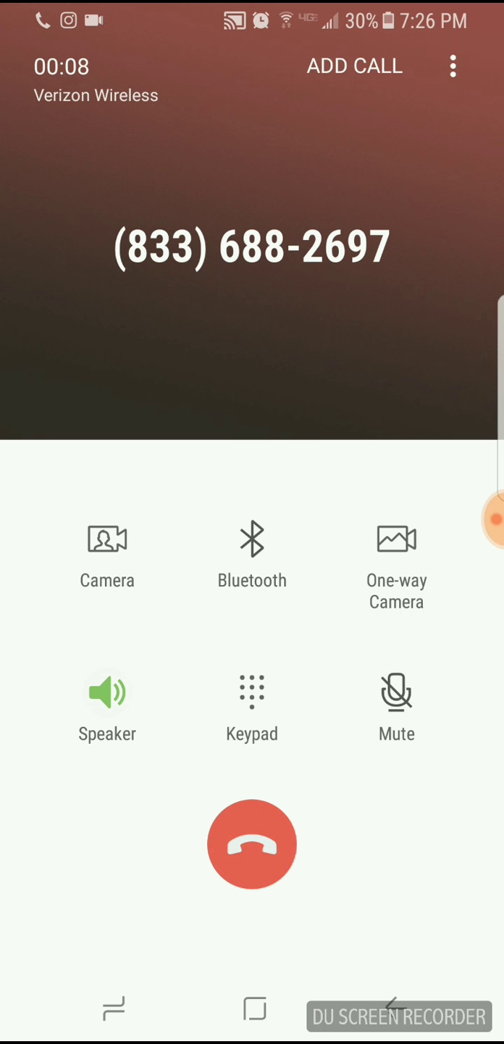
left_click(252, 707)
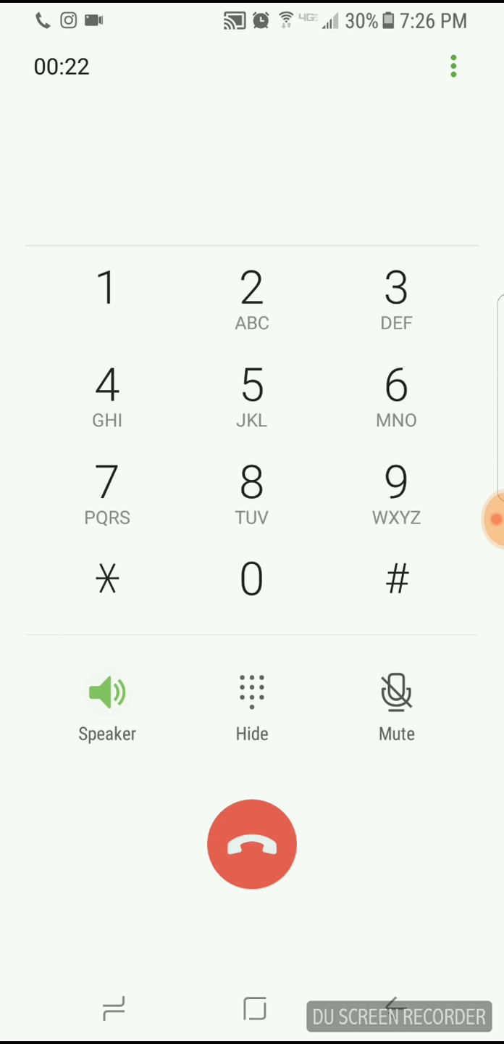
left_click(252, 300)
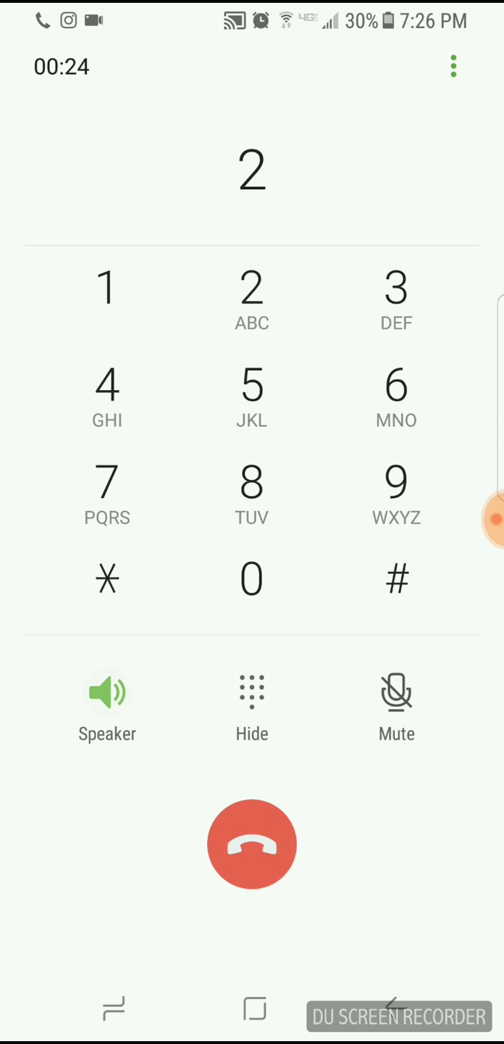
left_click(252, 844)
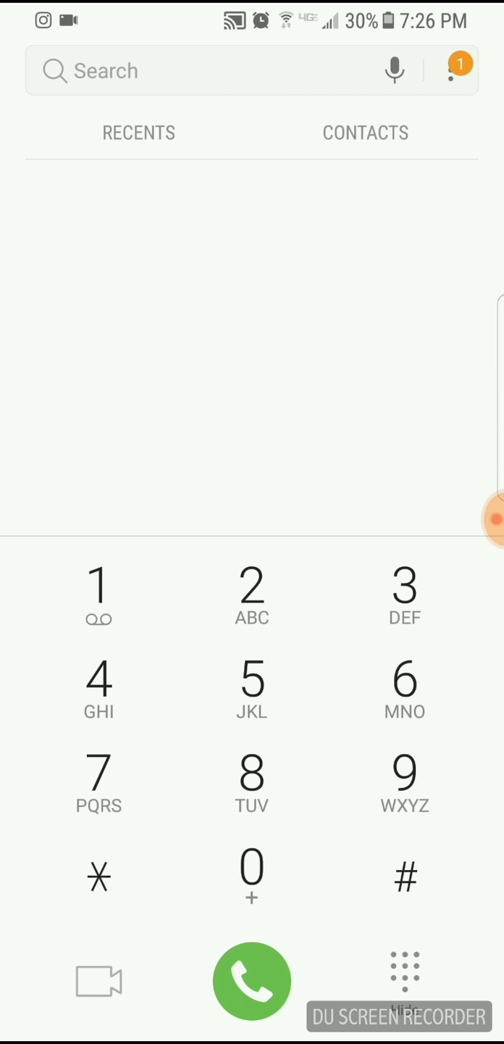
left_click(251, 783)
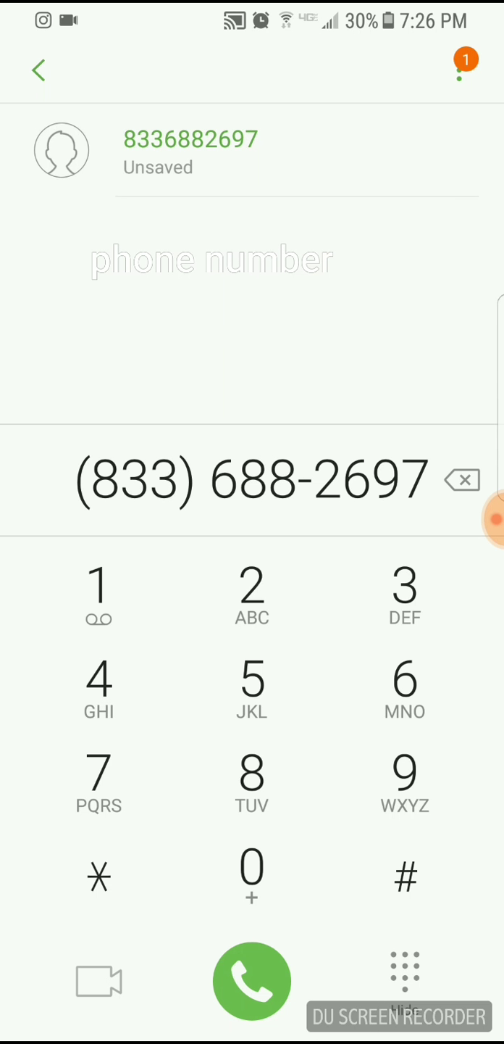
left_click(252, 981)
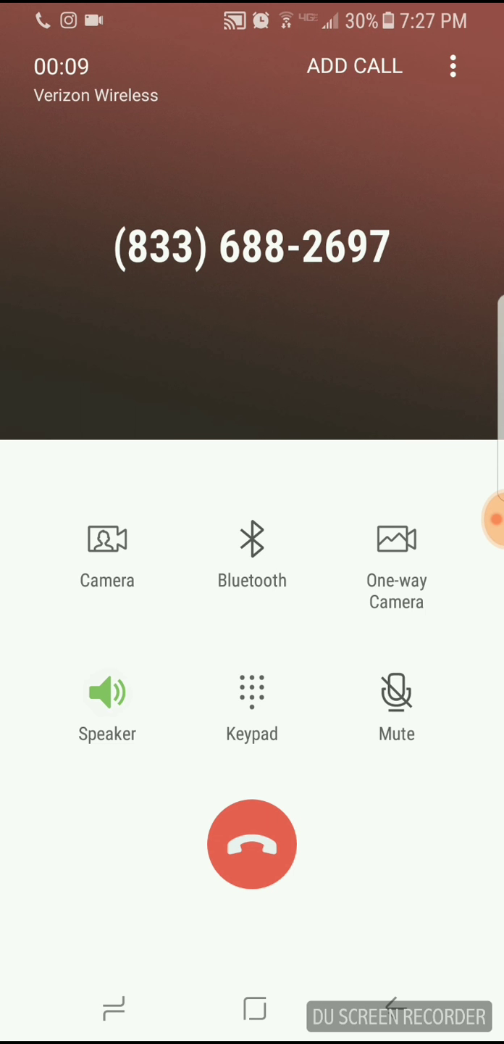
left_click(251, 707)
type("1")
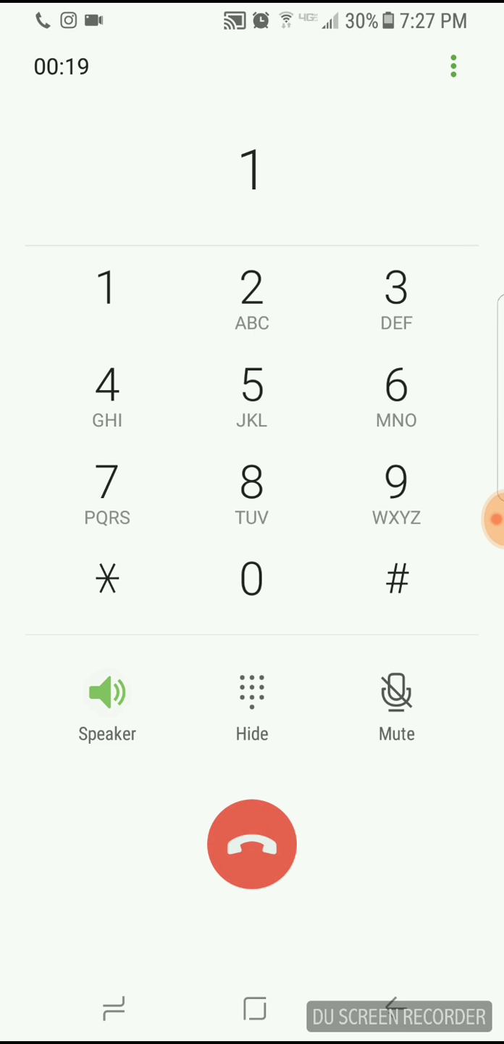
left_click(396, 301)
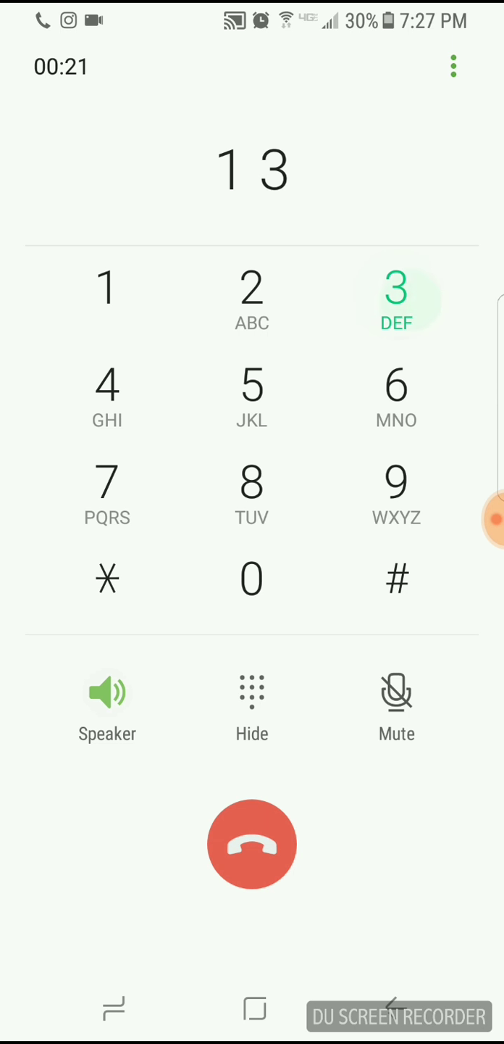
left_click(251, 843)
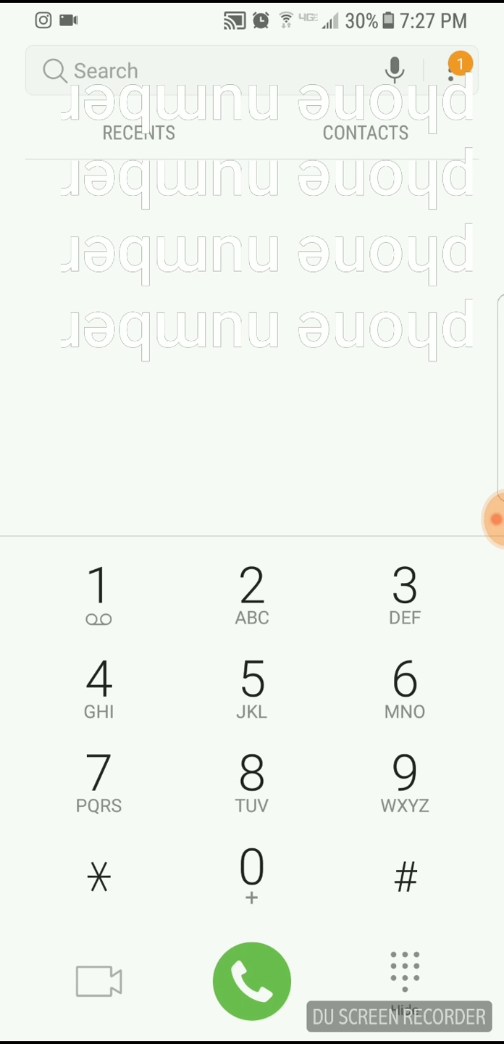
left_click(252, 783)
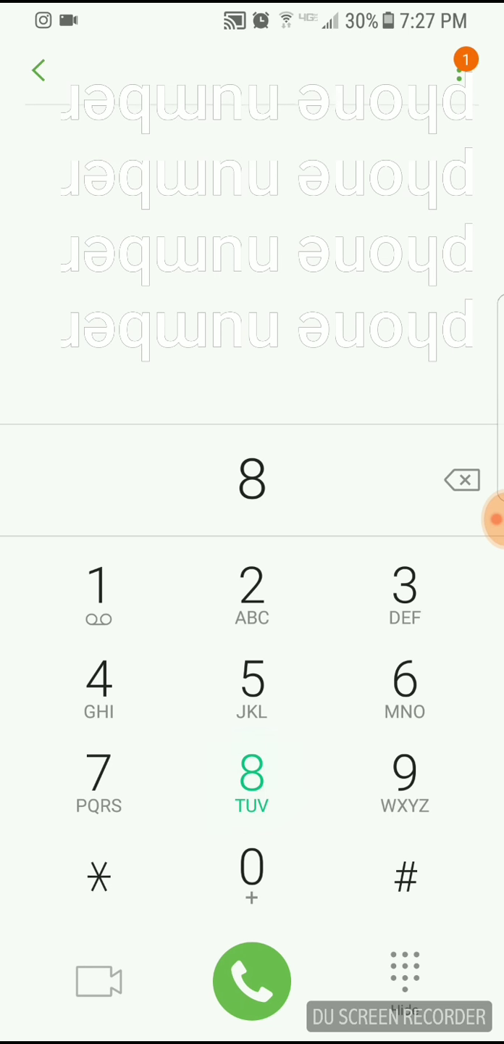
left_click(251, 783)
type("33")
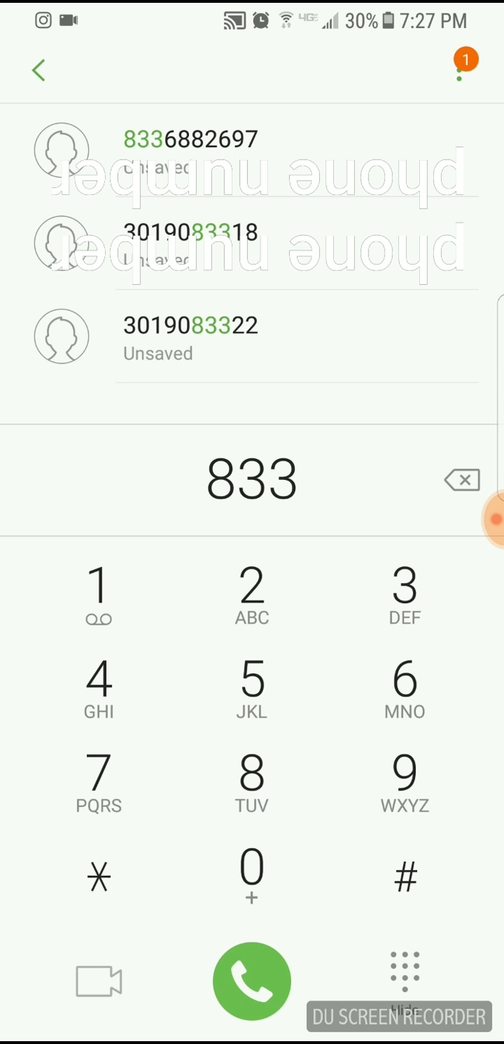
left_click(38, 69)
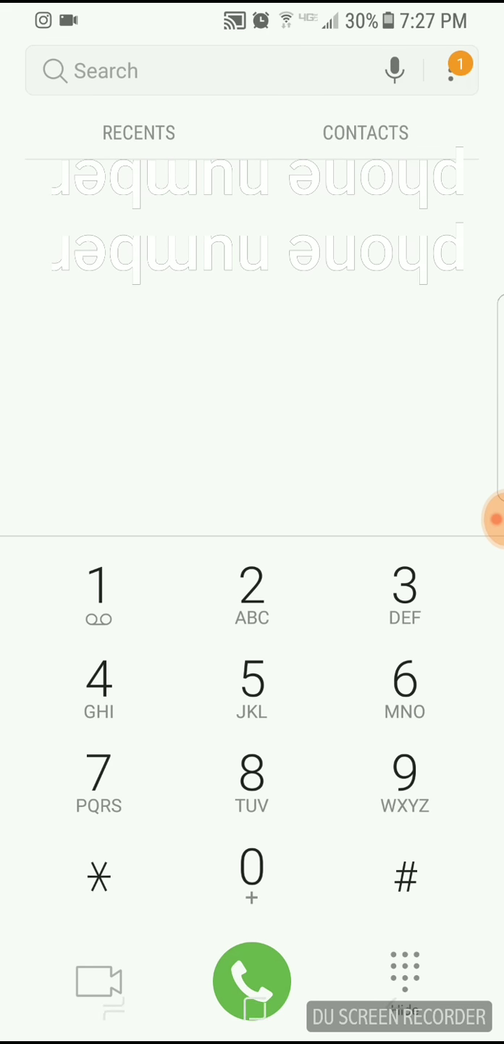
left_click(252, 981)
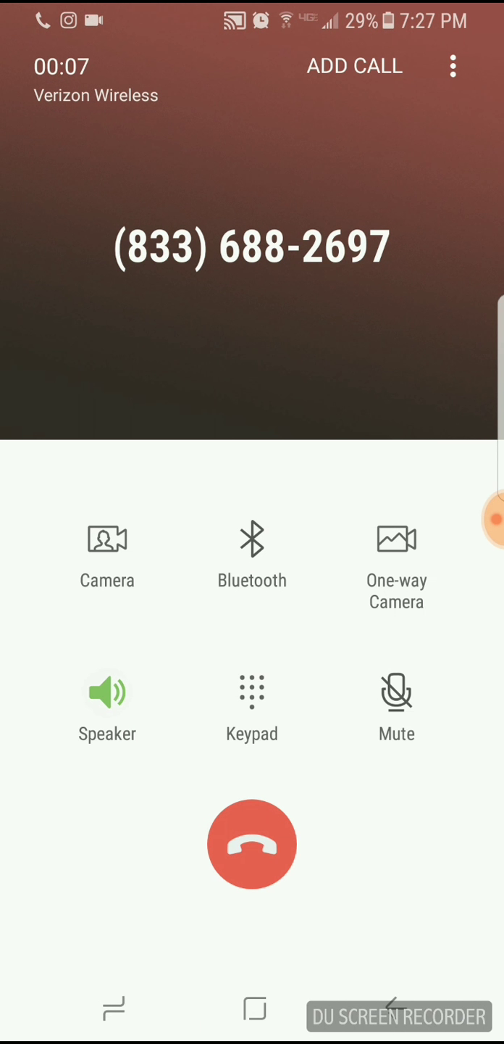
left_click(252, 707)
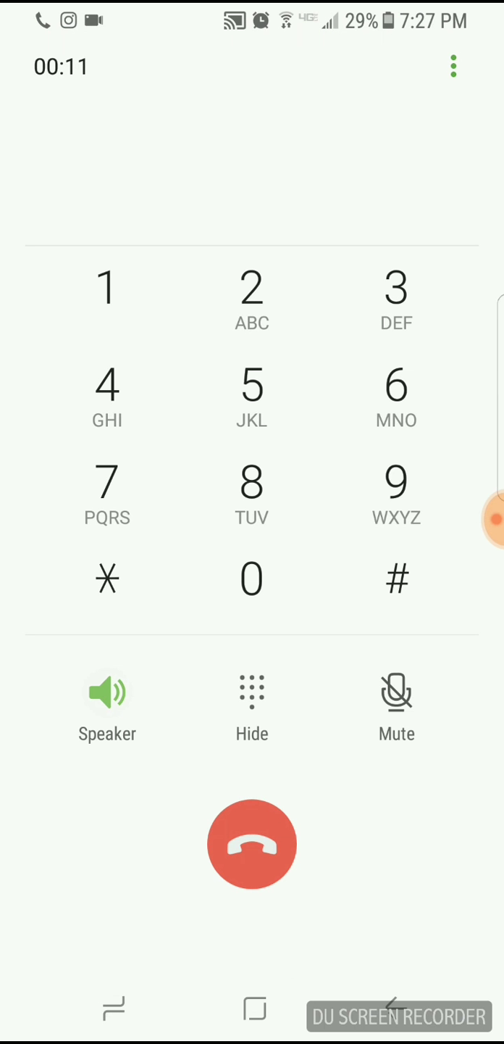
left_click(396, 297)
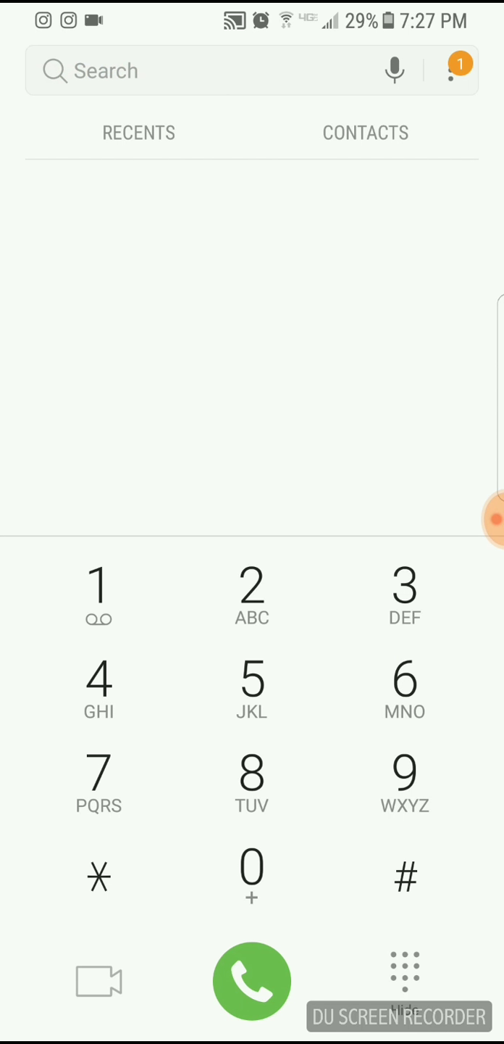
left_click(251, 784)
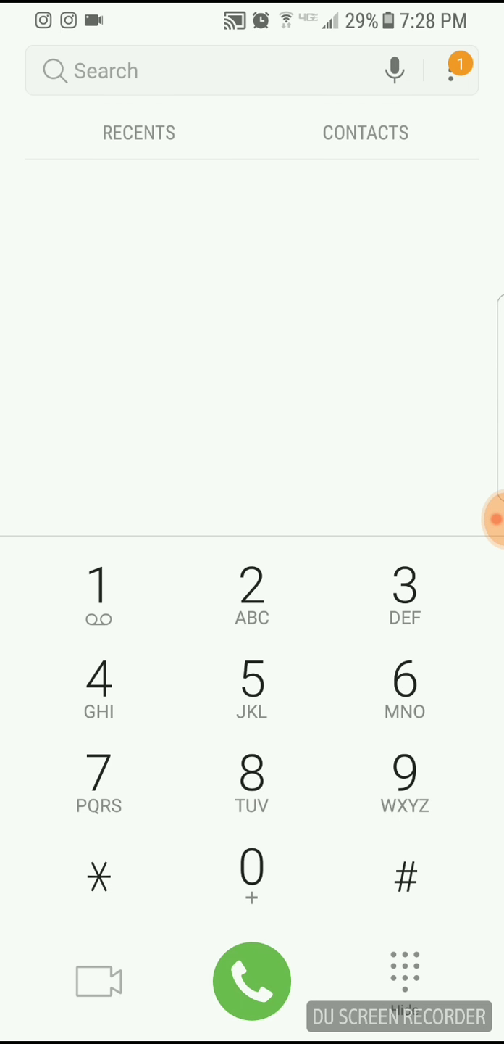
left_click(252, 981)
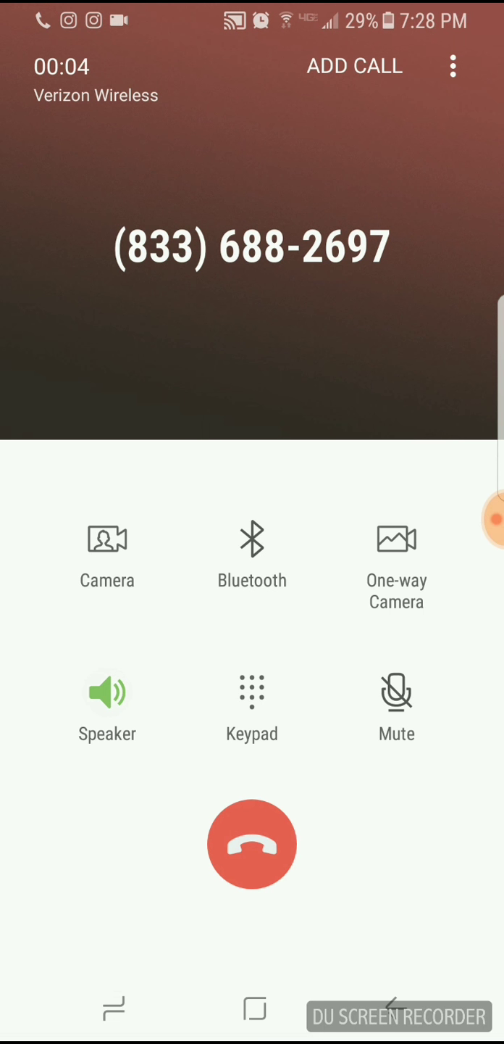
left_click(252, 703)
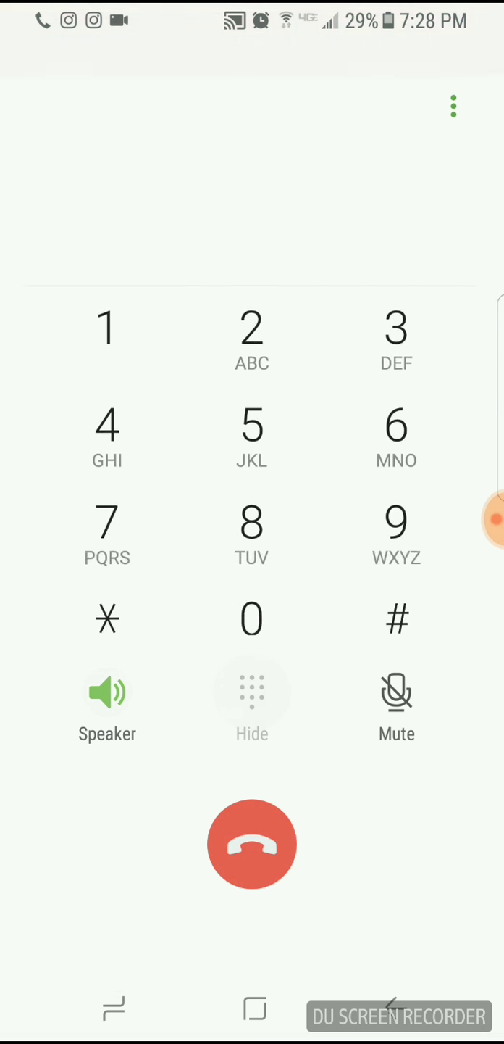
left_click(253, 439)
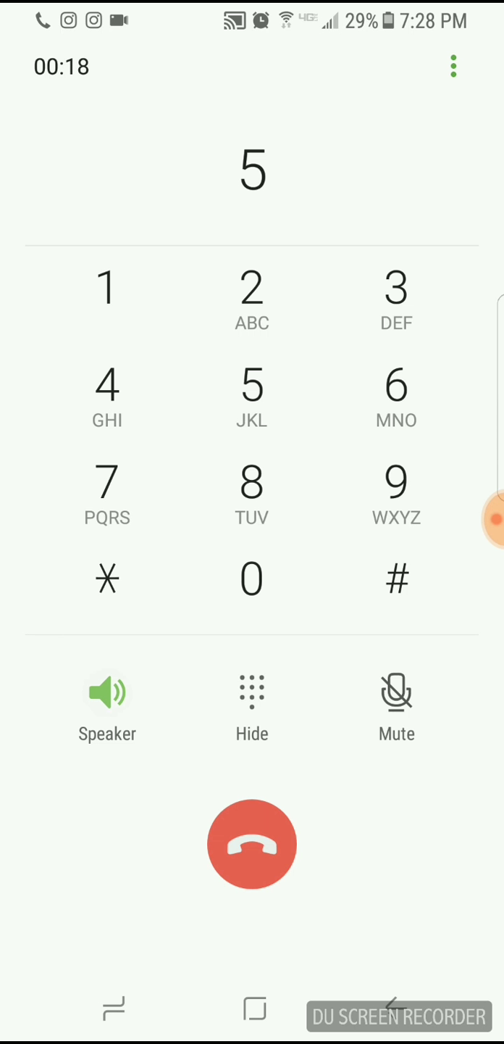
left_click(251, 844)
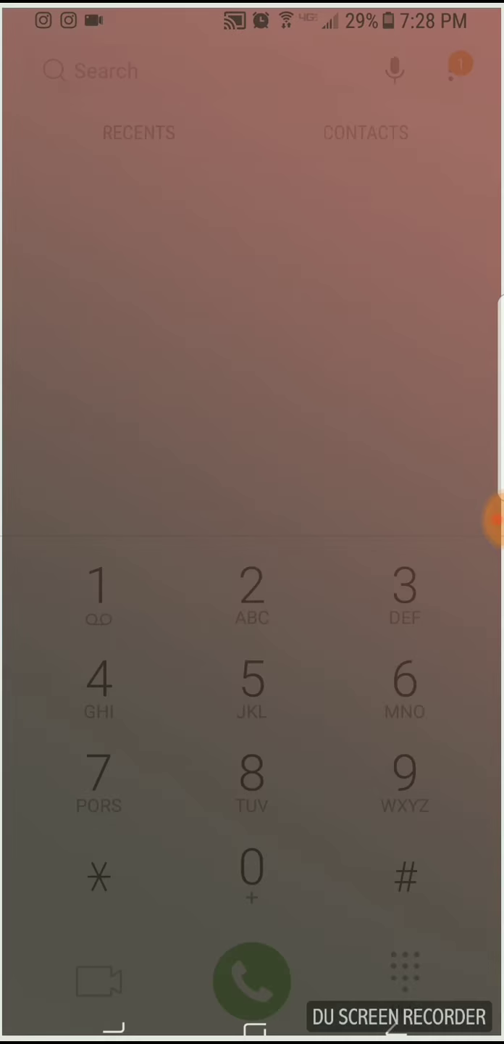
left_click(252, 980)
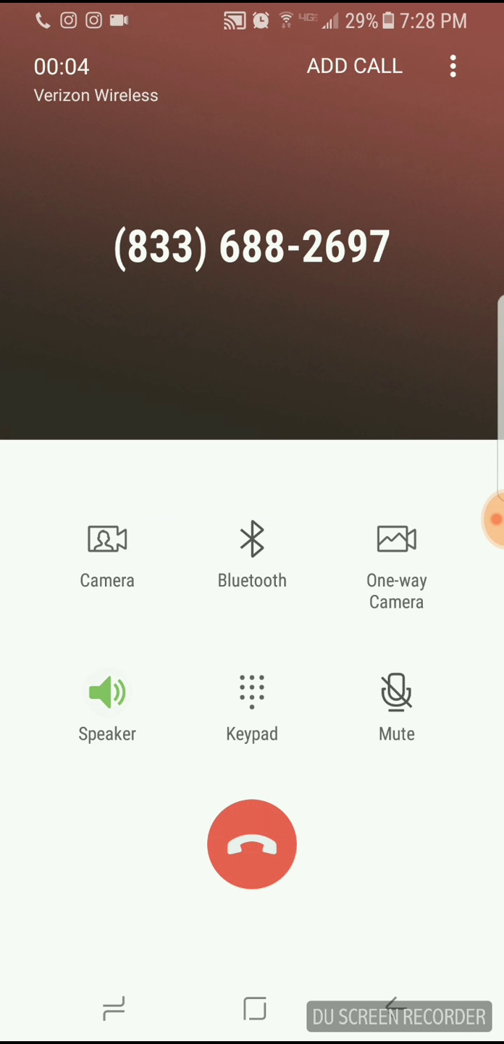
left_click(252, 707)
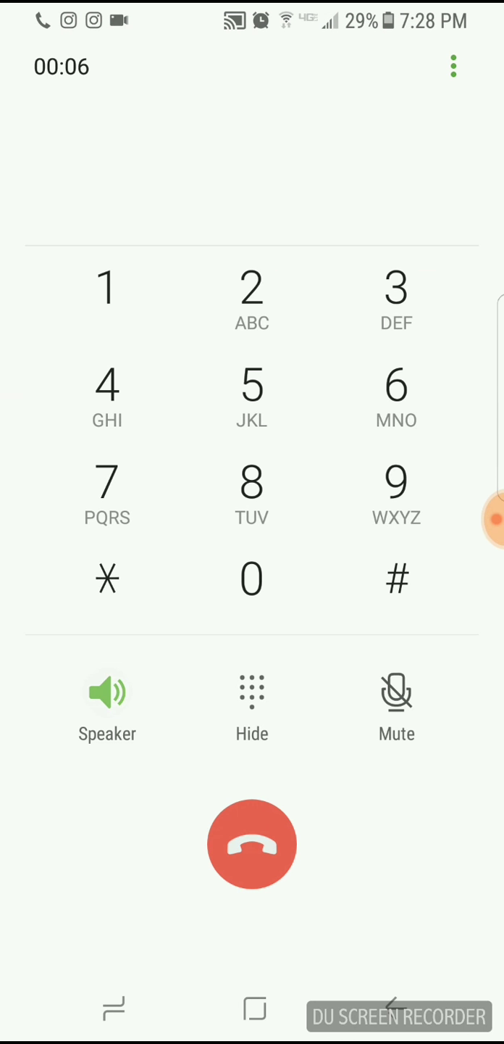
left_click(107, 396)
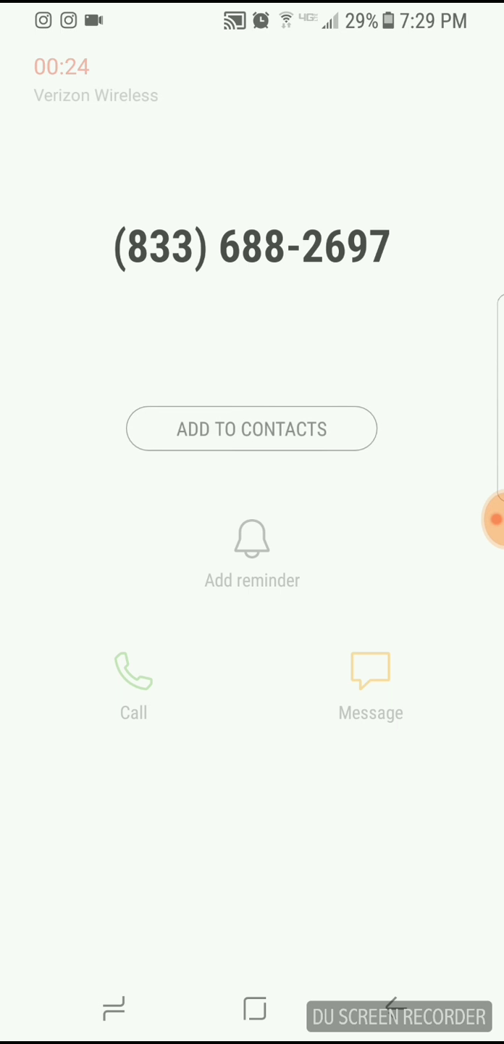
left_click(133, 671)
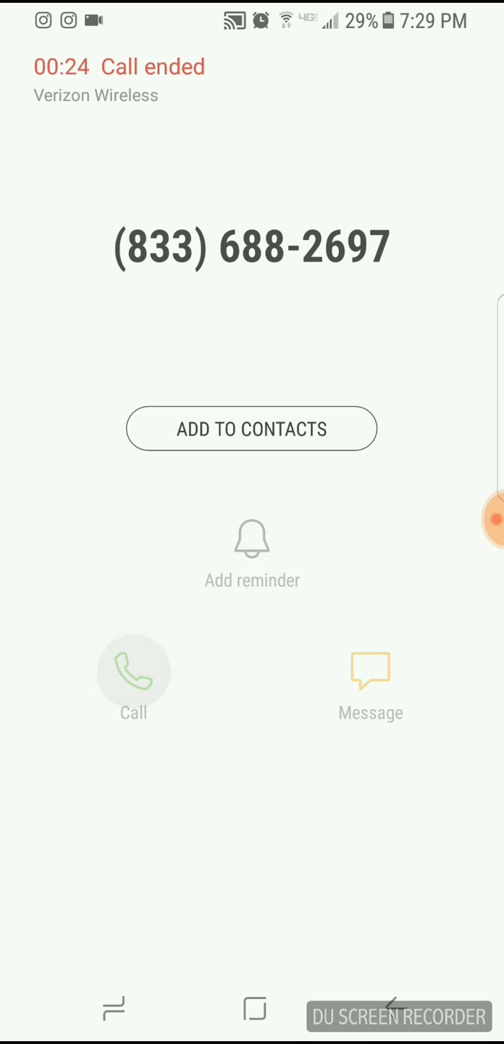
left_click(133, 671)
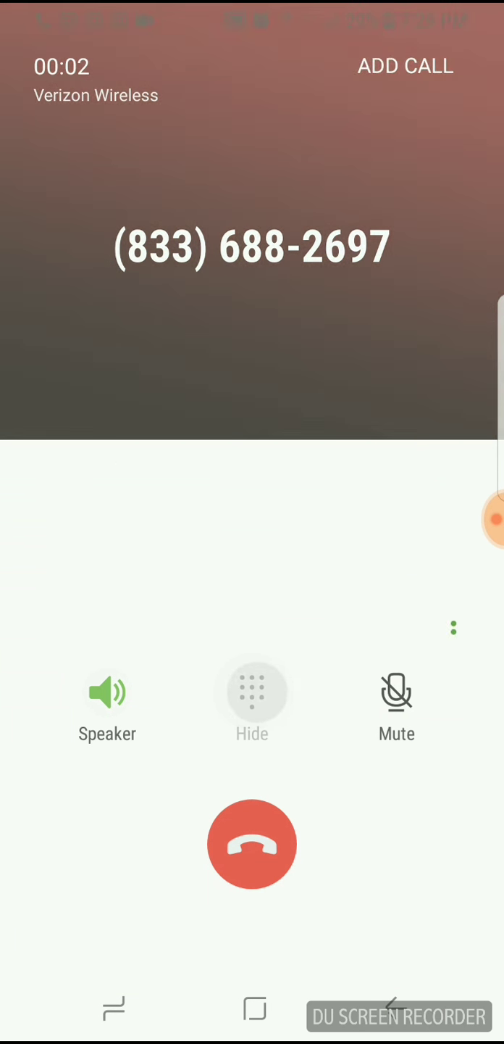
left_click(252, 700)
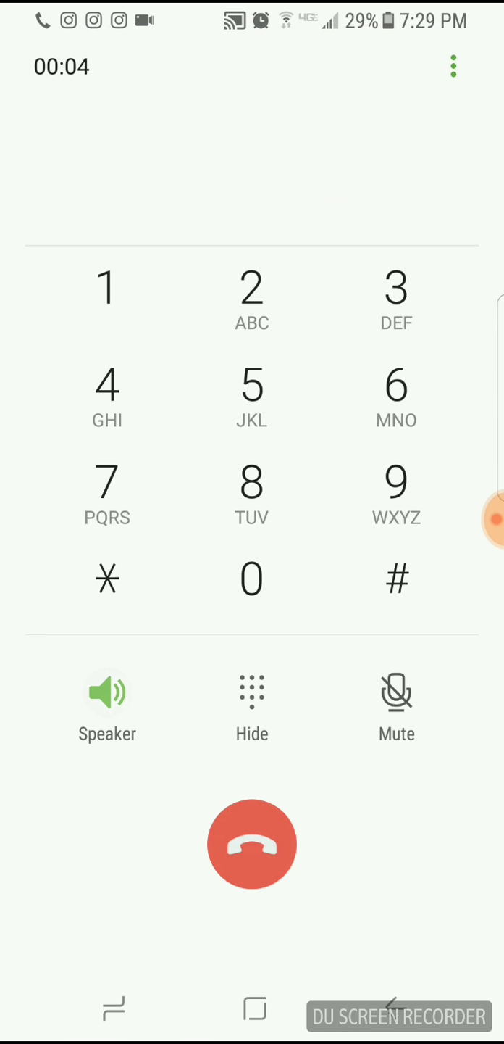
left_click(396, 399)
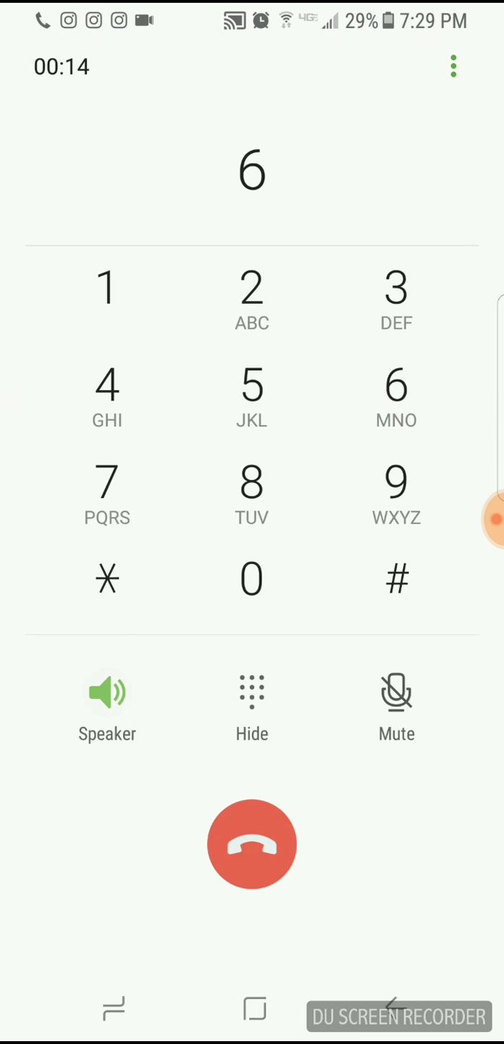
left_click(252, 703)
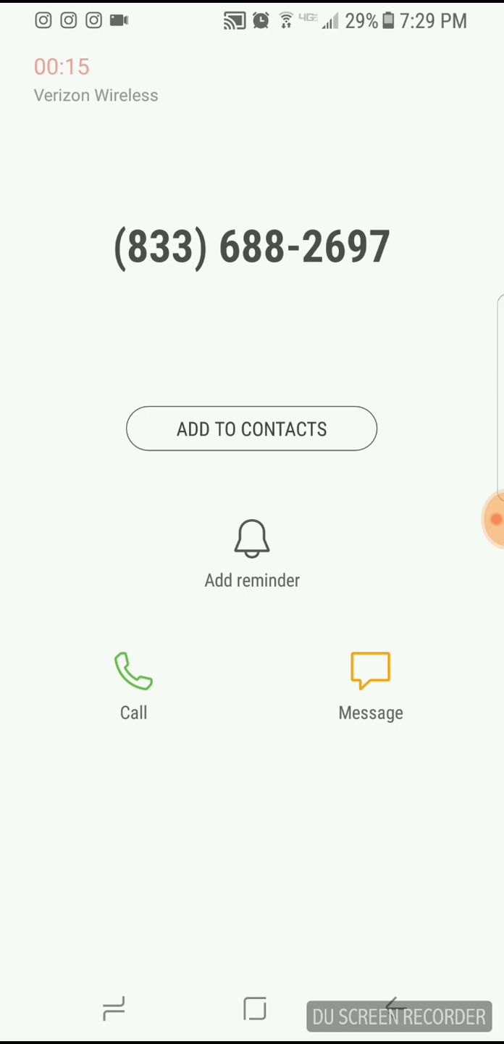